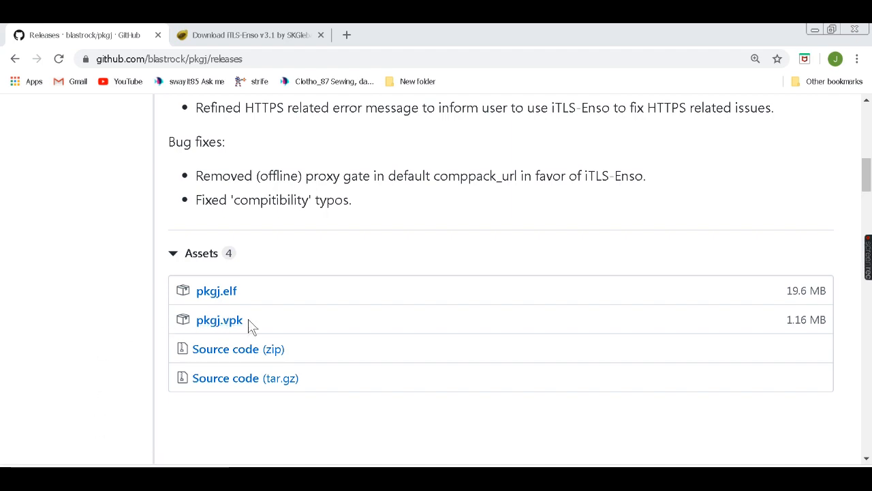
Step: Review the iTLS-Enso v3.1 Brewology page and the pkgj releases page in Chrome
left_click(248, 35)
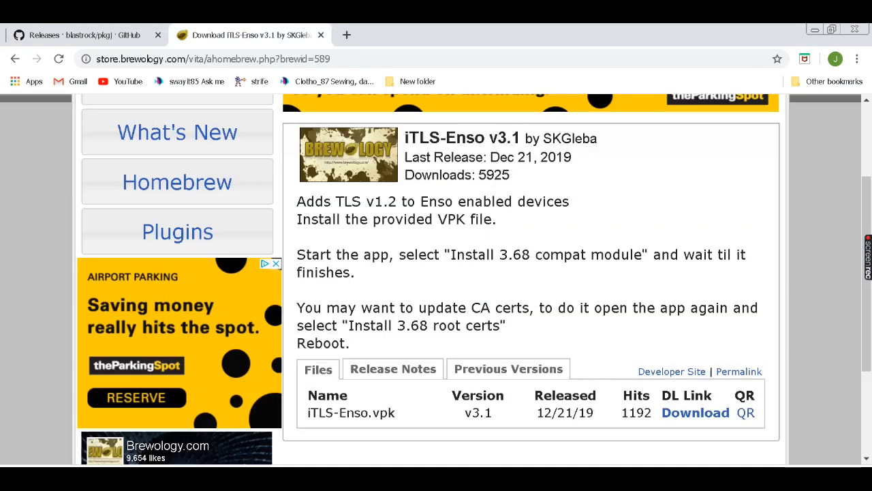
mouse_move(671, 371)
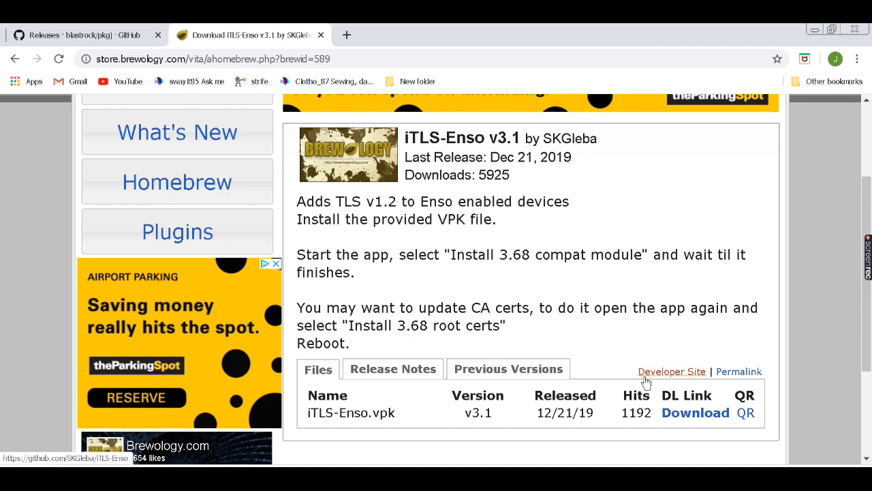
mouse_move(653, 229)
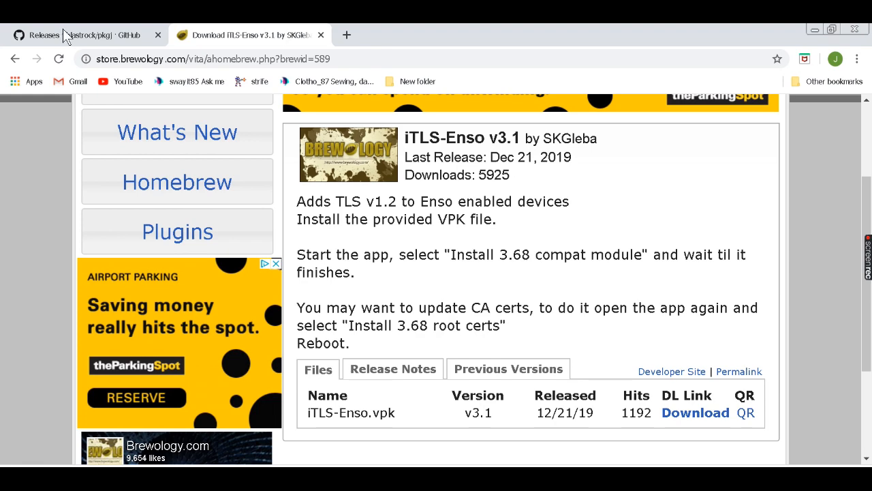
left_click(89, 36)
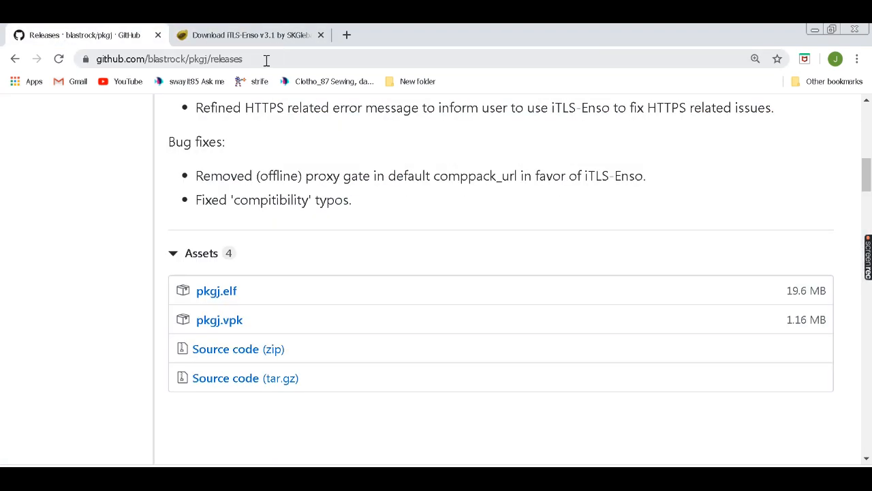
scroll("up", 3)
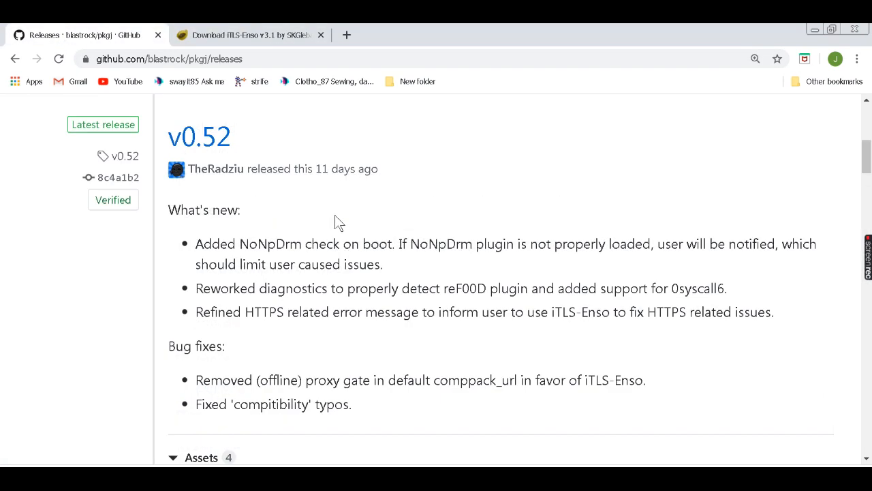
mouse_move(324, 157)
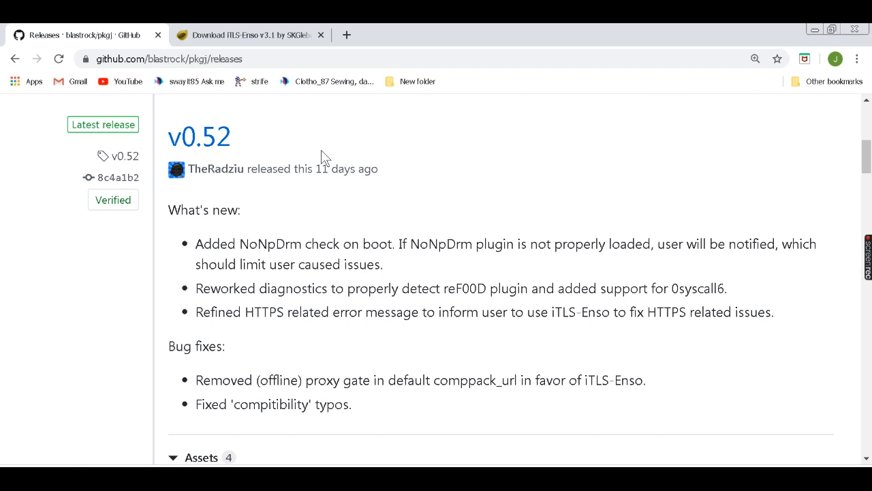
mouse_move(293, 121)
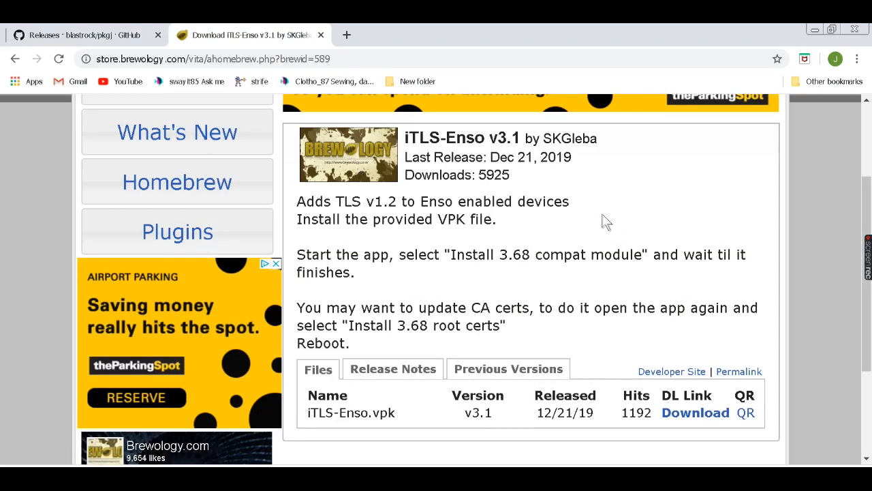
mouse_move(602, 217)
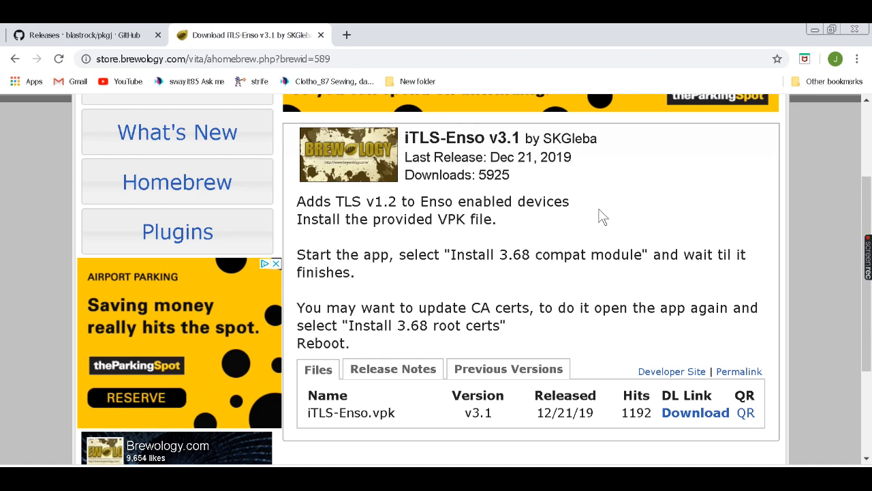
mouse_move(529, 162)
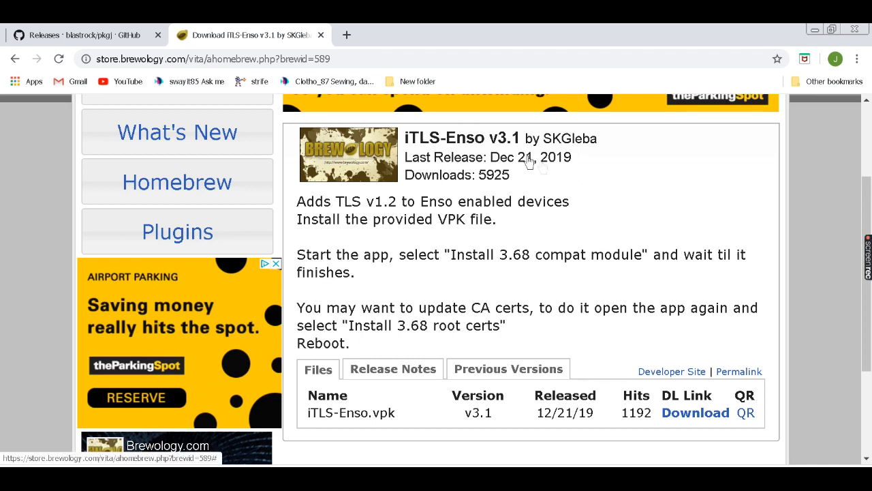
mouse_move(552, 210)
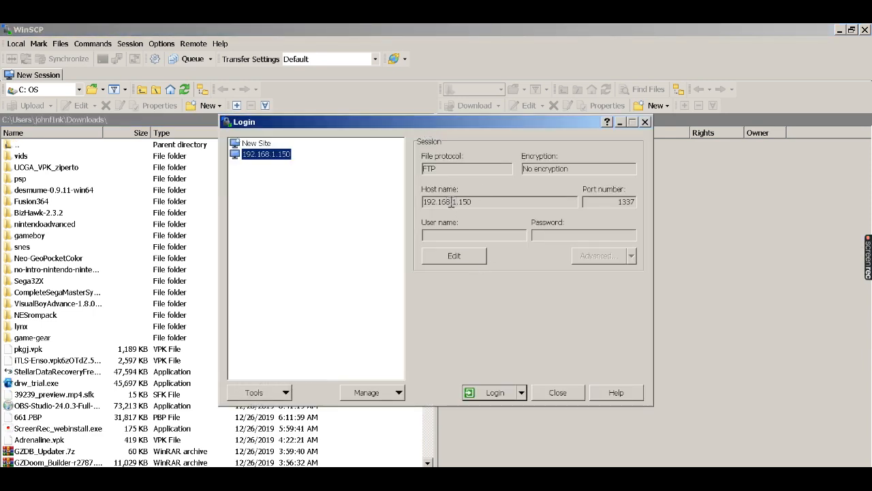
mouse_move(381, 179)
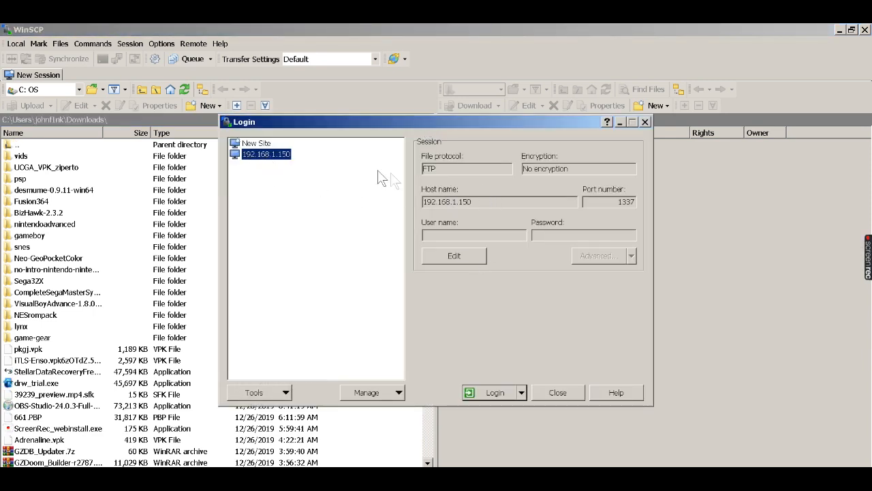
mouse_move(498, 205)
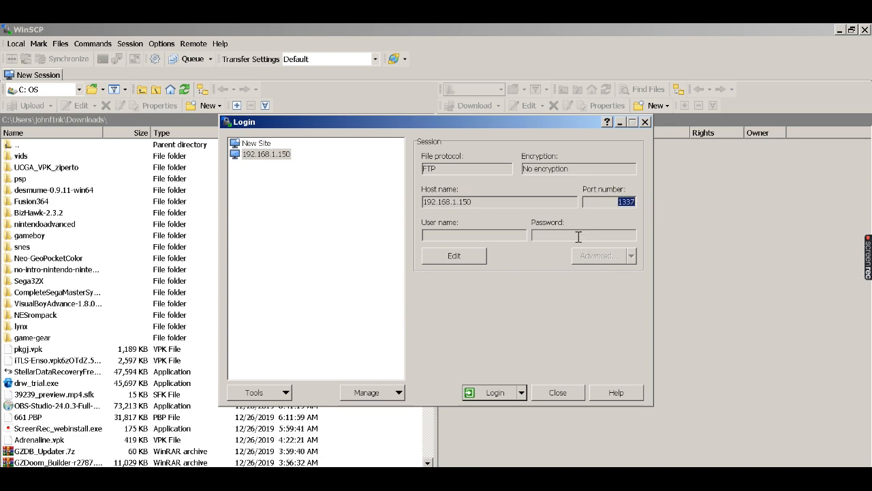
Step: Log in to the saved Vita FTP site 192.168.1.150 with blank username and password
left_click(495, 393)
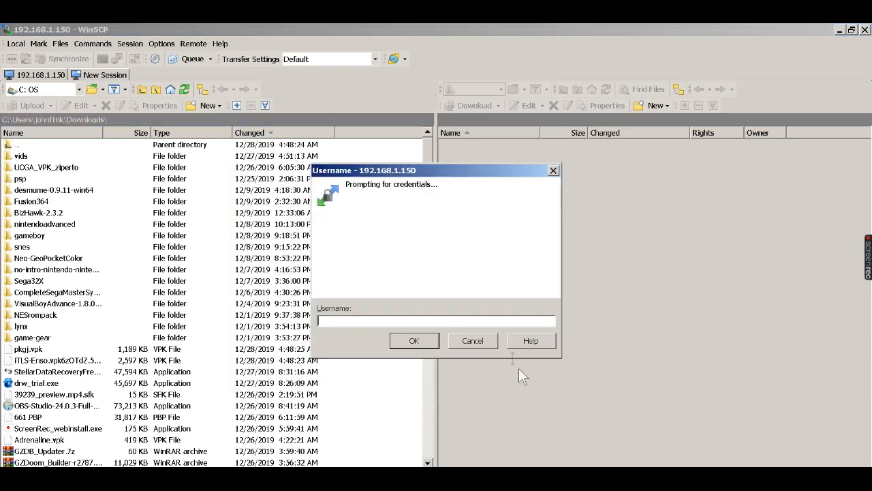
left_click(414, 341)
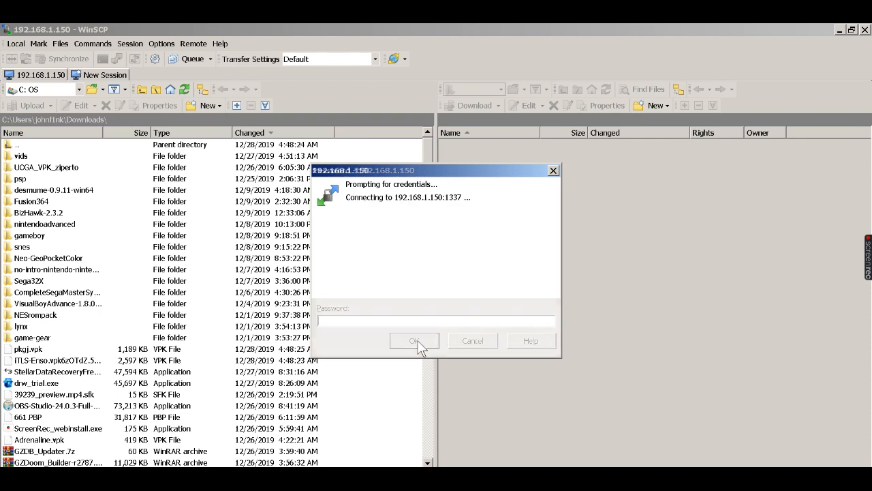
left_click(415, 341)
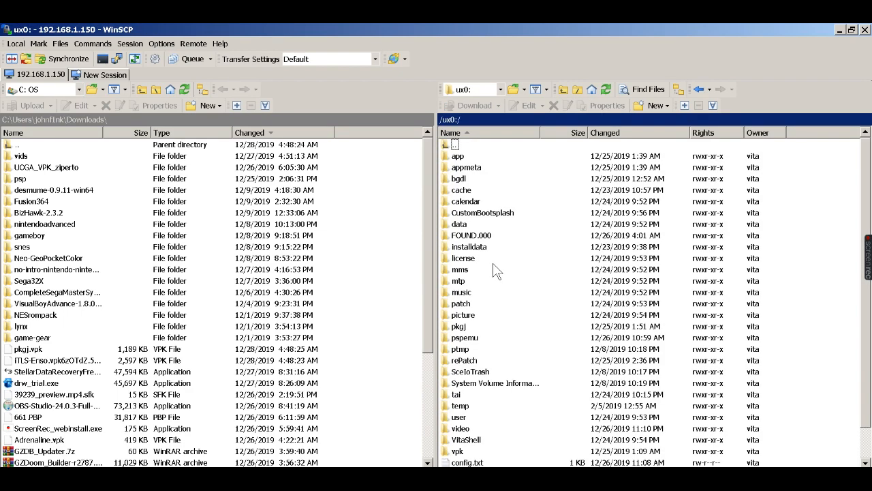
scroll("down", 3)
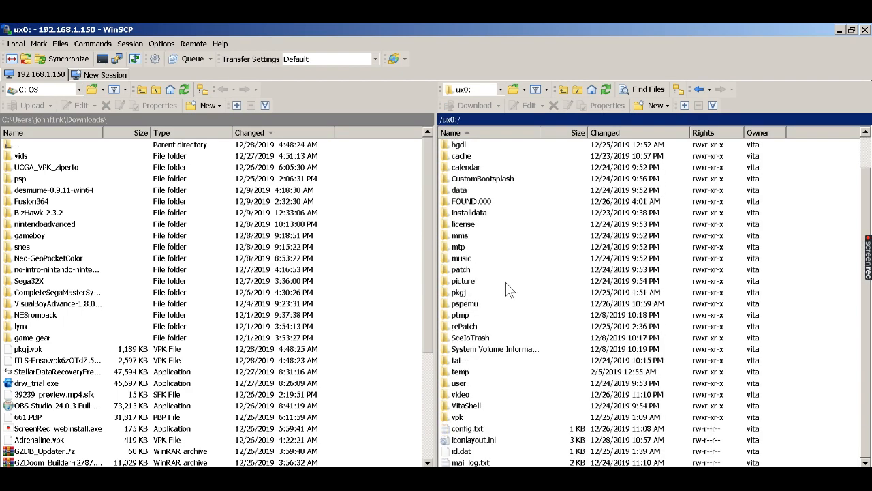
Step: Upload pkgj.vpk and iTLS-Enso.vpk into ux0:/vpk, then quit WinSCP and end the session
double_click(458, 417)
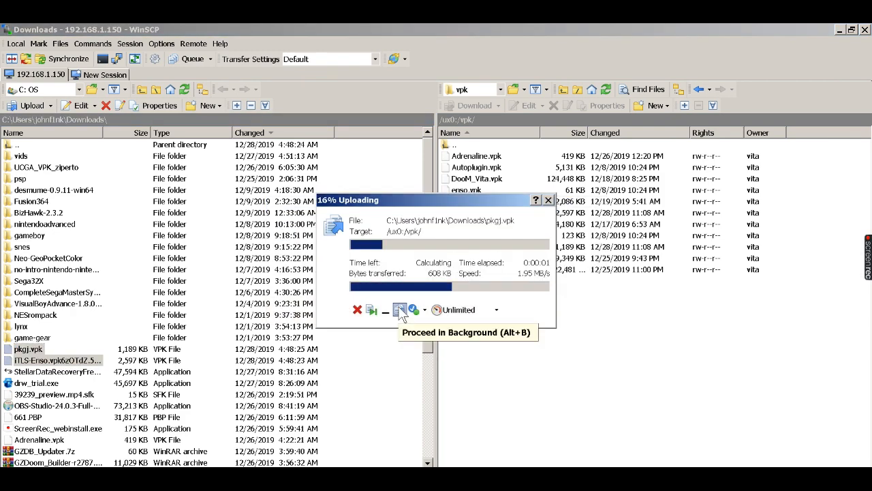
mouse_move(415, 310)
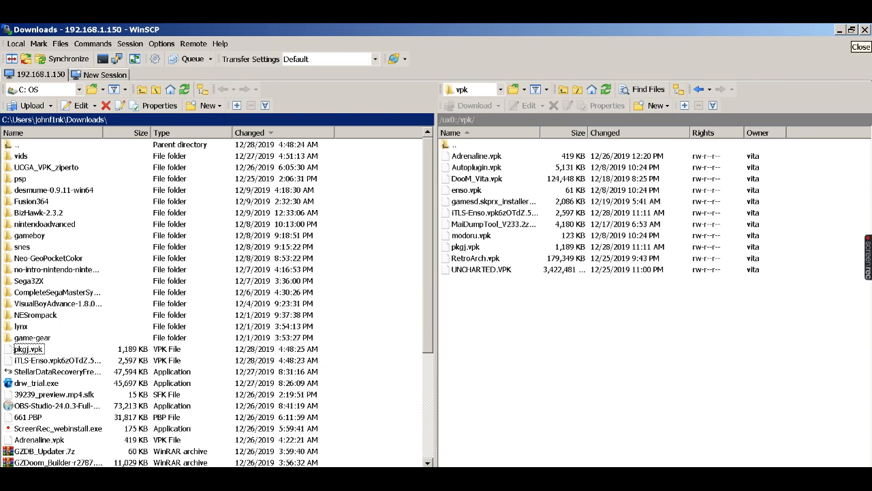
left_click(861, 46)
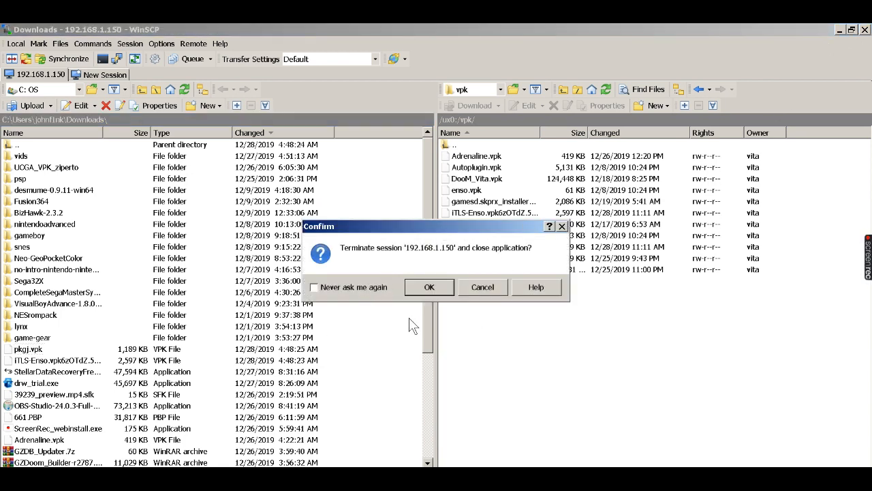
left_click(428, 286)
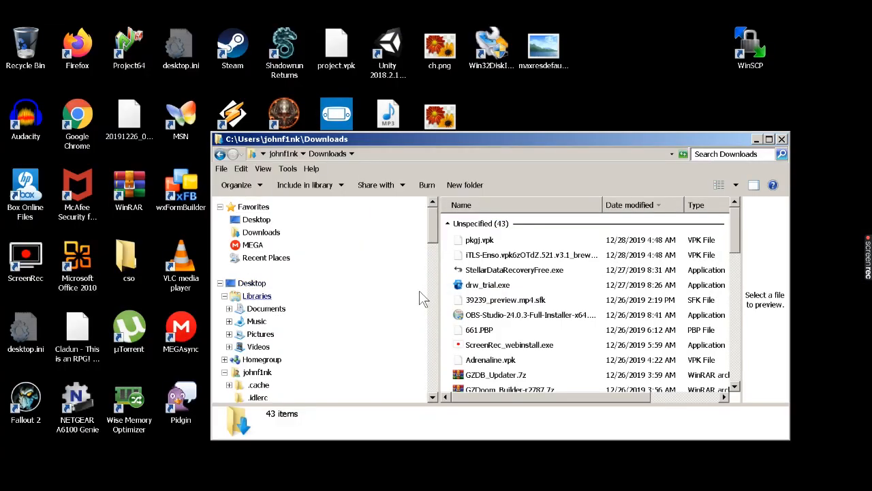